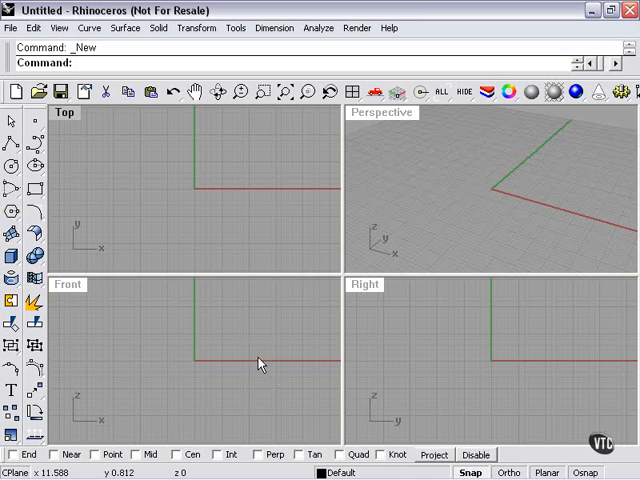
pyautogui.moveTo(140, 220)
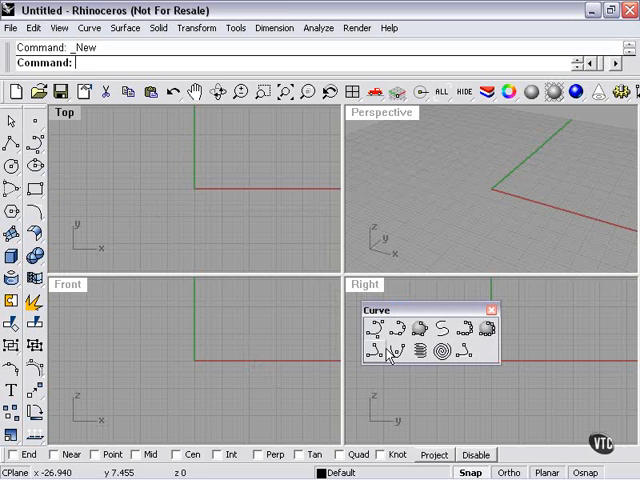
pyautogui.moveTo(378, 356)
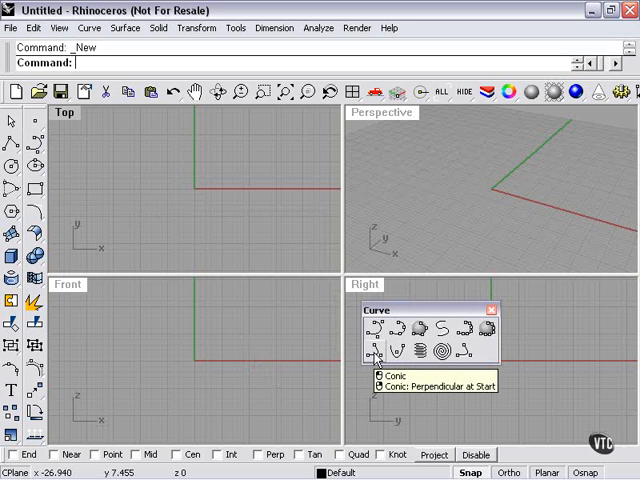
pyautogui.moveTo(388, 354)
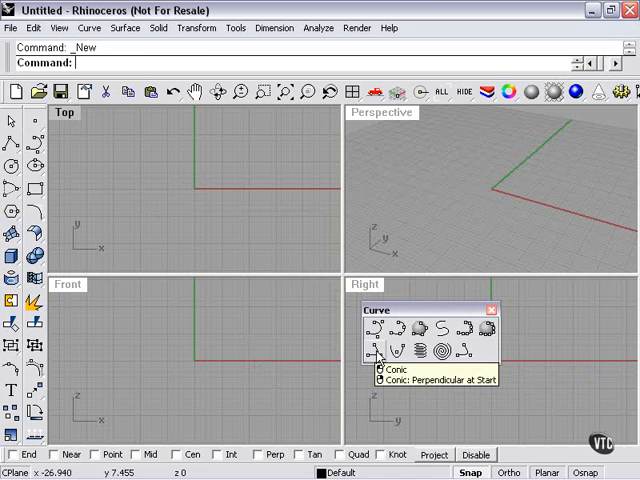
# Step: Place the conic's start, end and apex points so it bows to the left
pyautogui.click(380, 356)
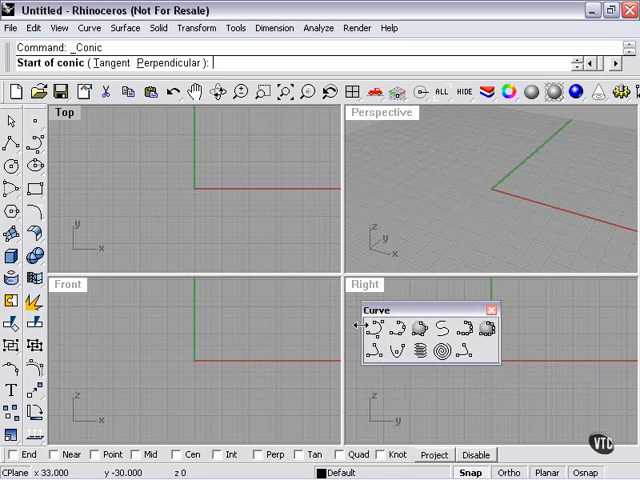
pyautogui.moveTo(404, 380)
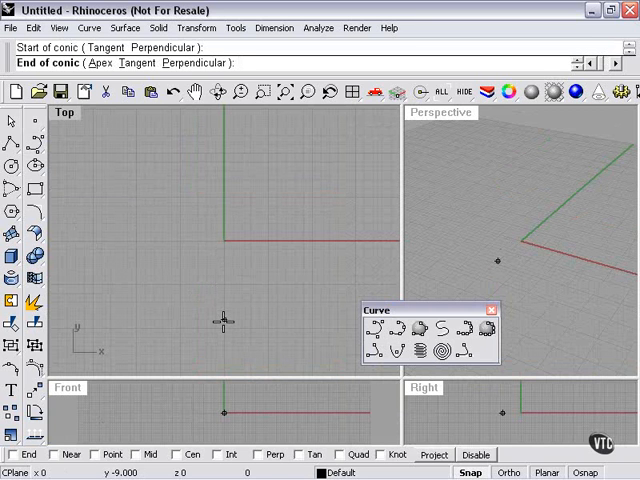
pyautogui.click(220, 150)
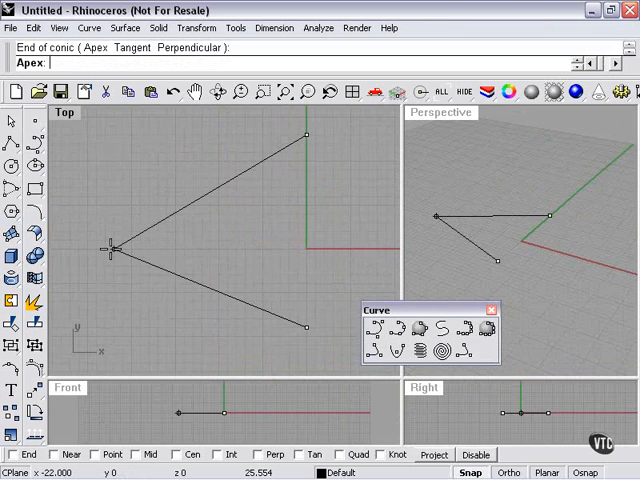
pyautogui.click(110, 250)
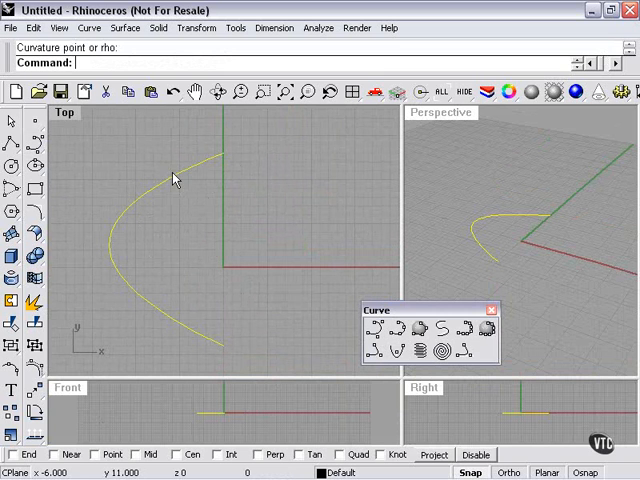
pyautogui.moveTo(322, 292)
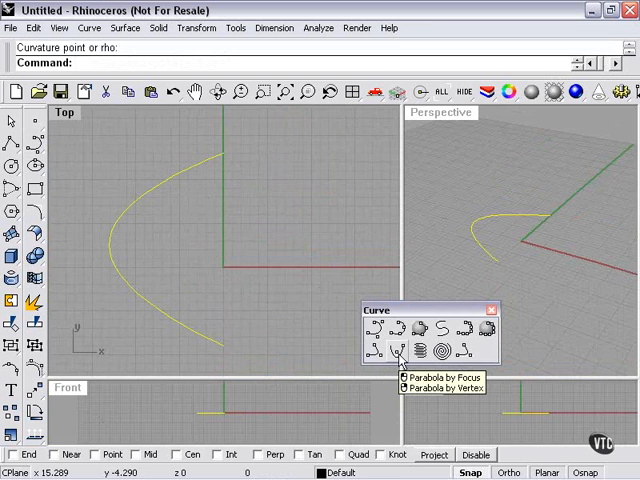
pyautogui.click(396, 348)
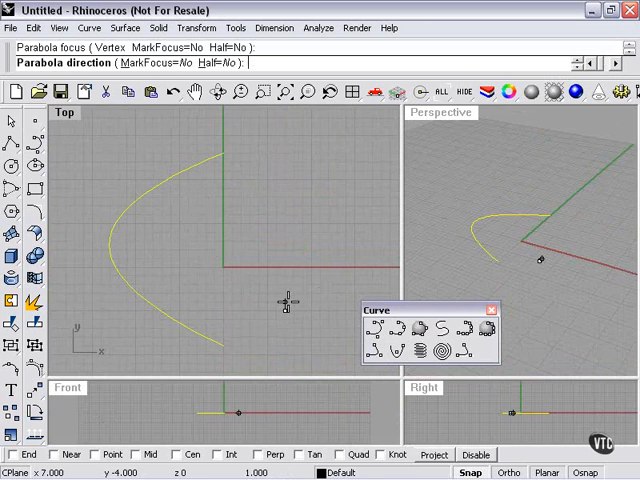
pyautogui.click(288, 148)
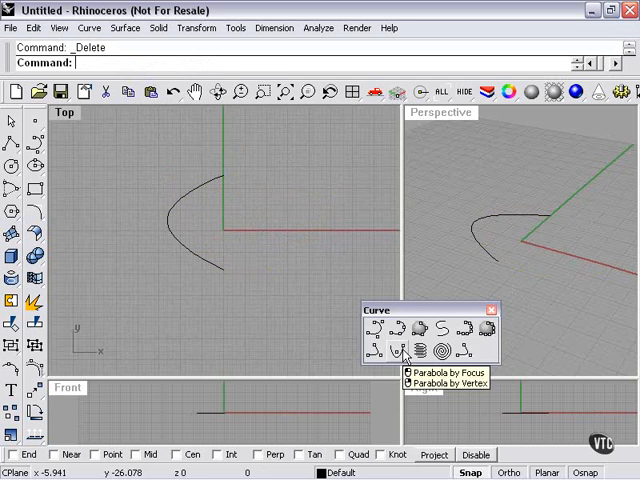
# Step: Start two parabolas by focus, the second sweeping down-right beside the conic
pyautogui.click(376, 332)
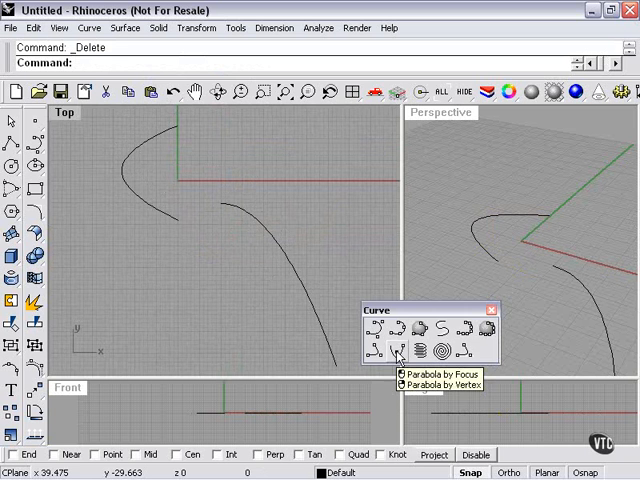
pyautogui.click(400, 350)
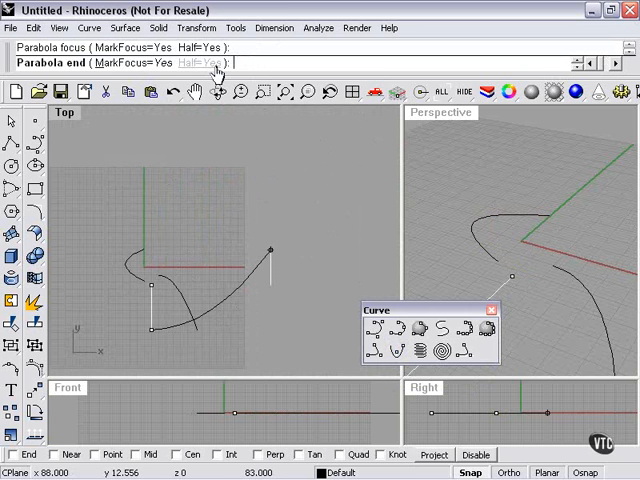
# Step: Finish the half parabola, then delete all selected curves to empty the viewports
pyautogui.click(210, 64)
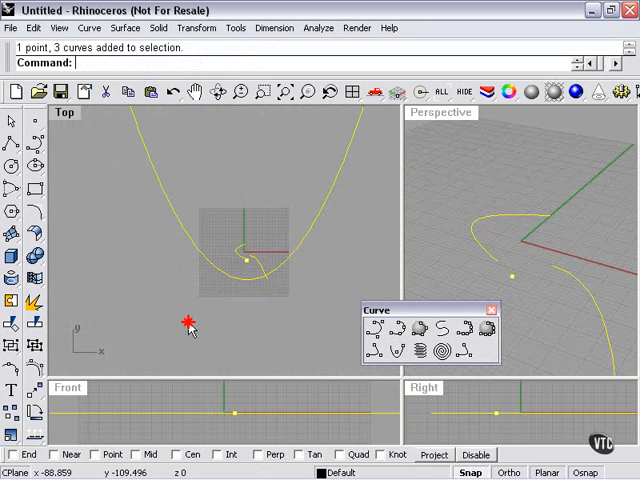
pyautogui.press('Delete')
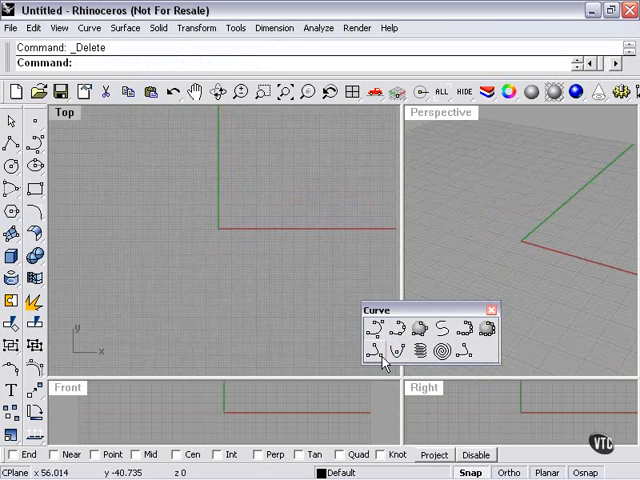
pyautogui.moveTo(378, 350)
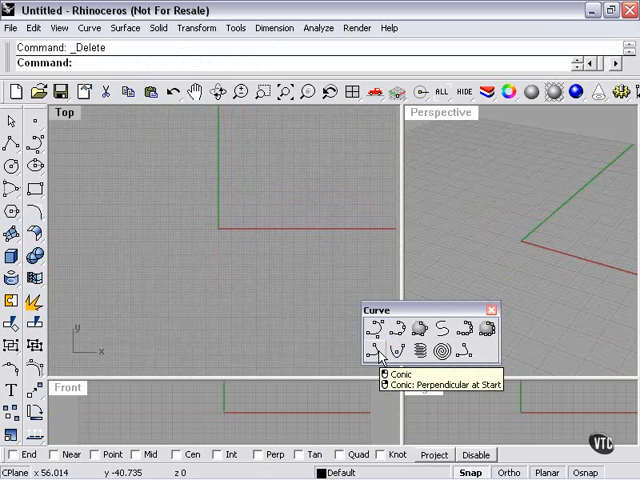
# Step: Draw the first dome conic and place the second dome's start and end points
pyautogui.click(380, 350)
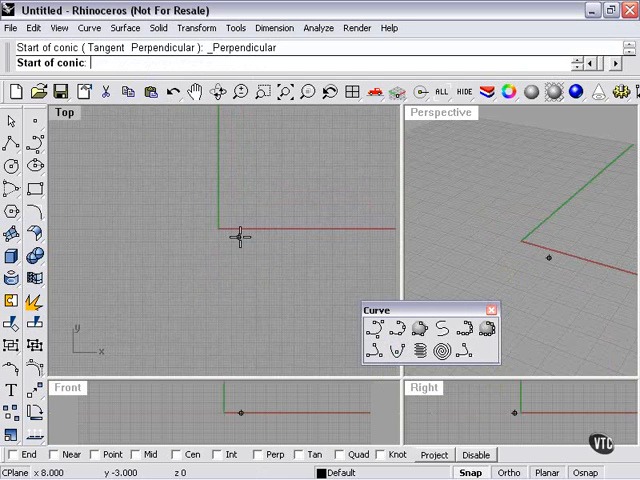
pyautogui.moveTo(216, 232)
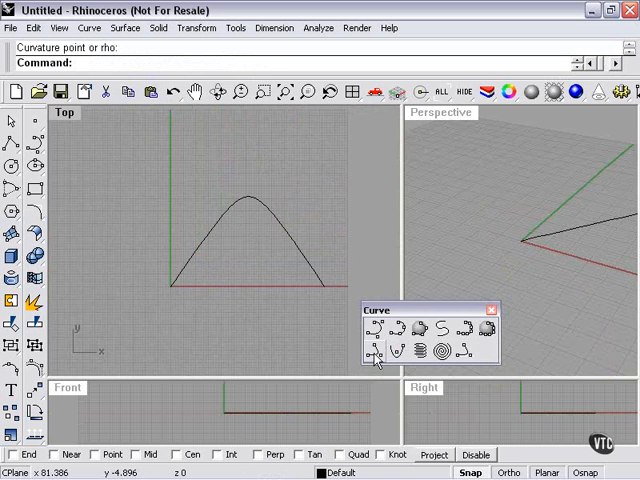
pyautogui.moveTo(380, 348)
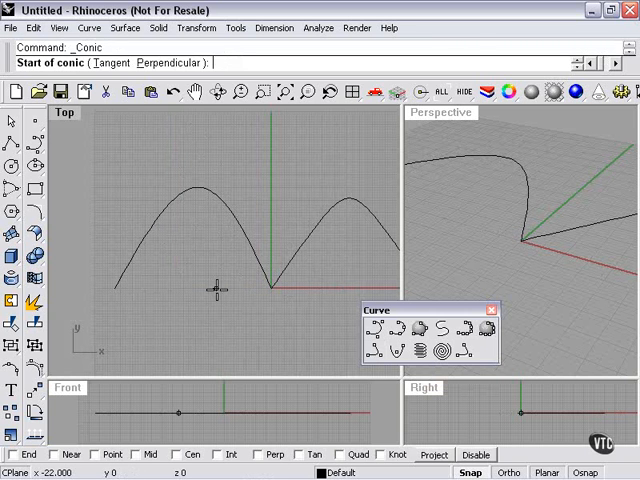
pyautogui.click(204, 284)
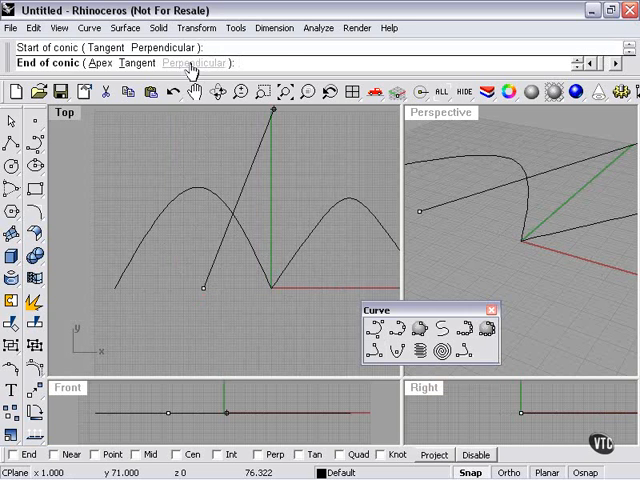
pyautogui.click(178, 64)
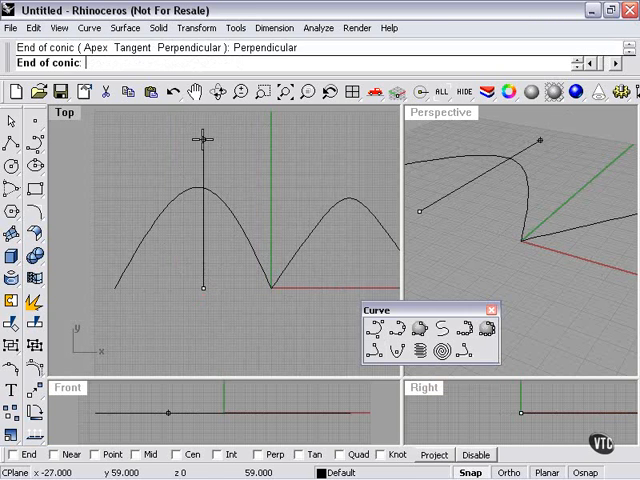